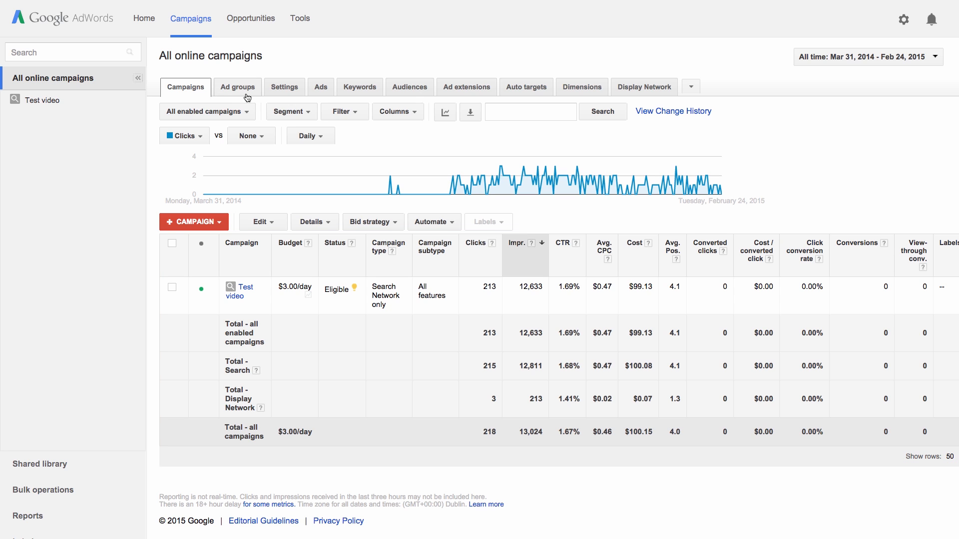
mouse_move(321, 87)
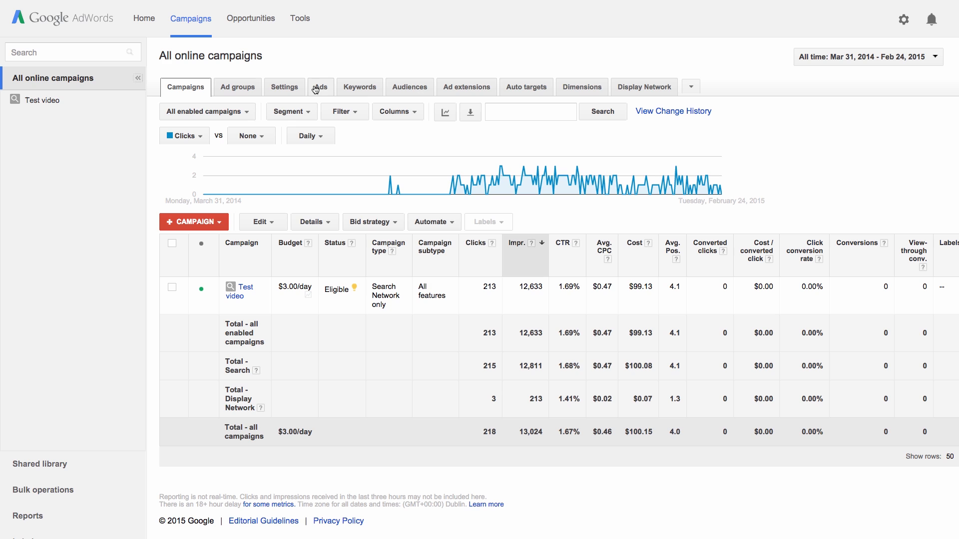
mouse_move(328, 94)
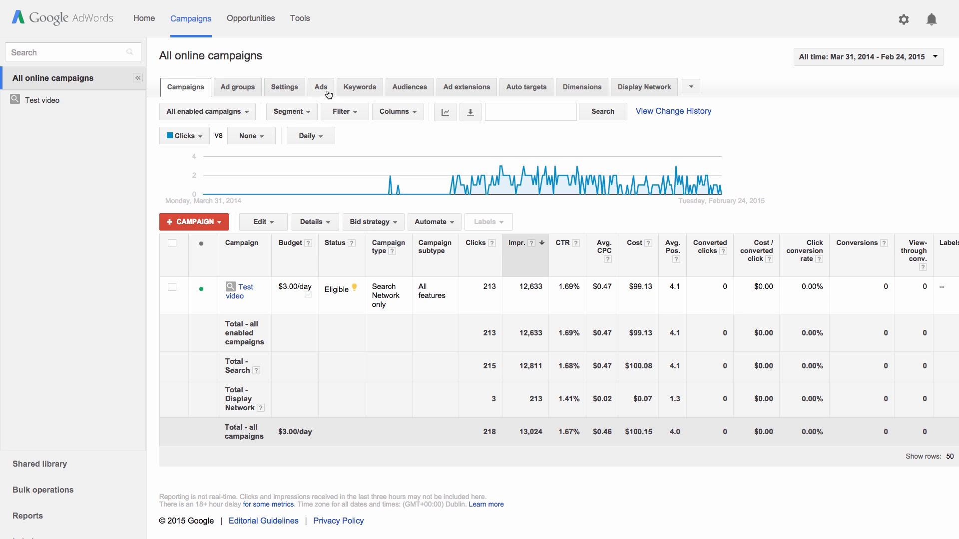
mouse_move(360, 92)
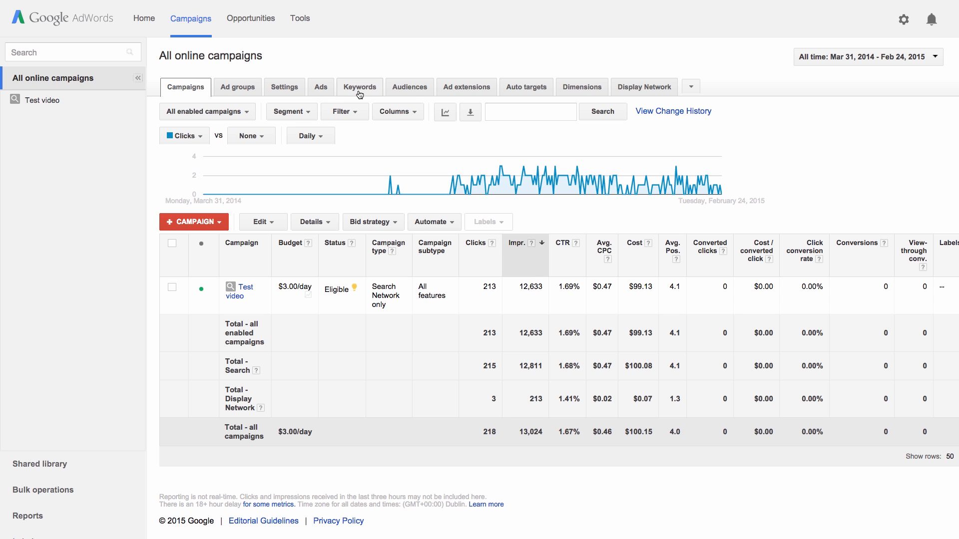
Switch to the Keywords table and bring up its column options
left_click(359, 87)
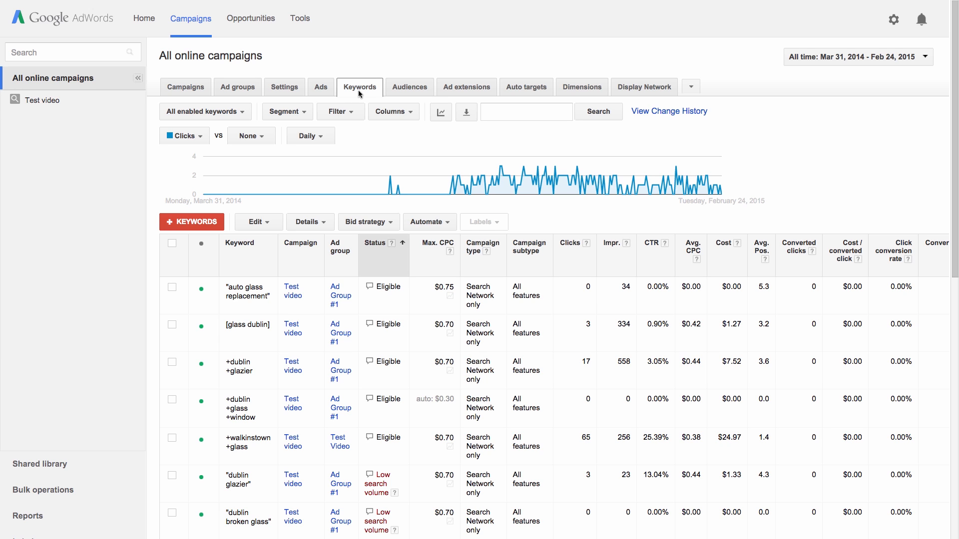
mouse_move(394, 111)
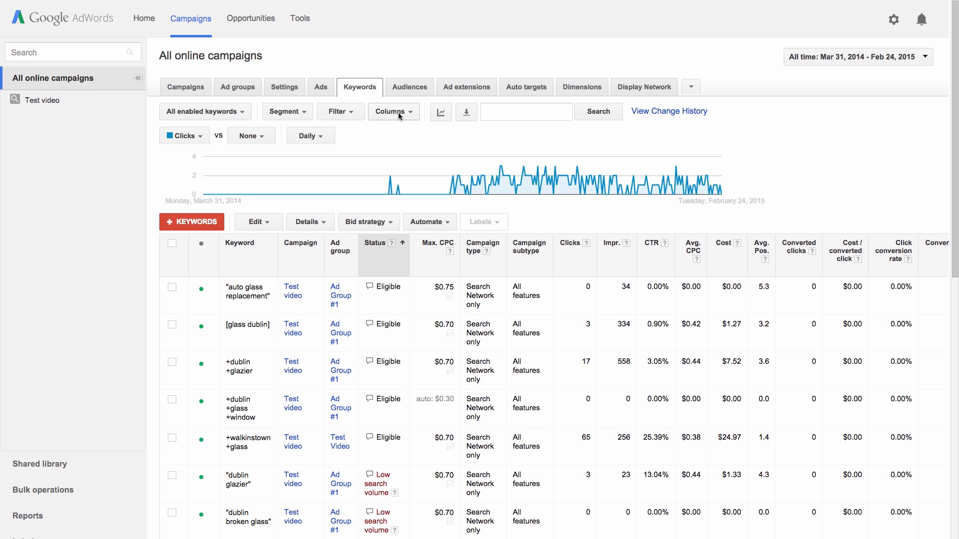
left_click(393, 112)
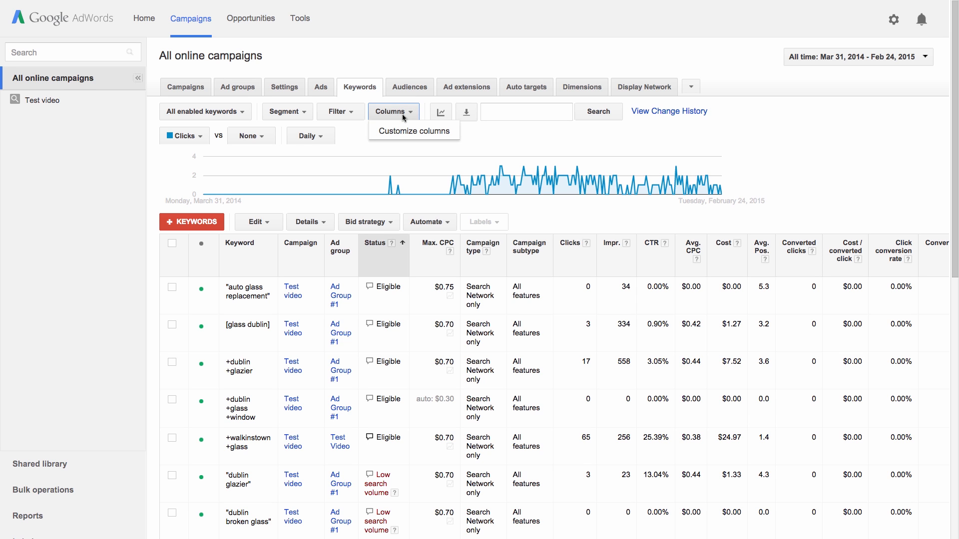
Review the Performance metrics in column customization and apply the current selection
left_click(414, 131)
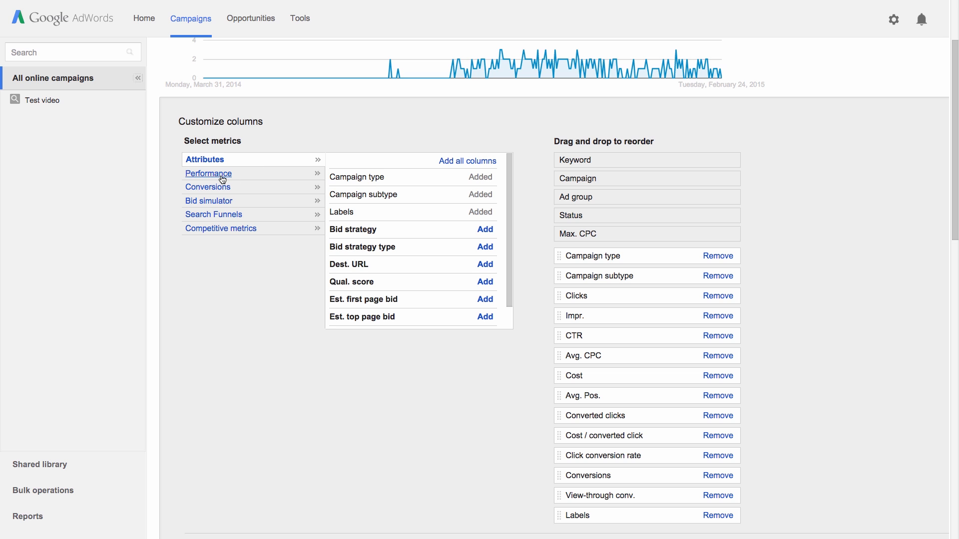
left_click(207, 173)
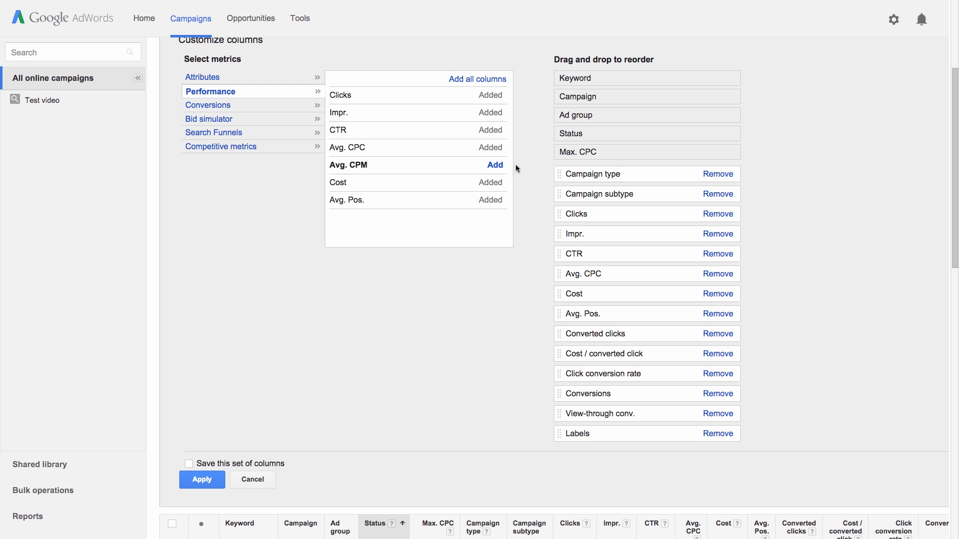
mouse_move(575, 176)
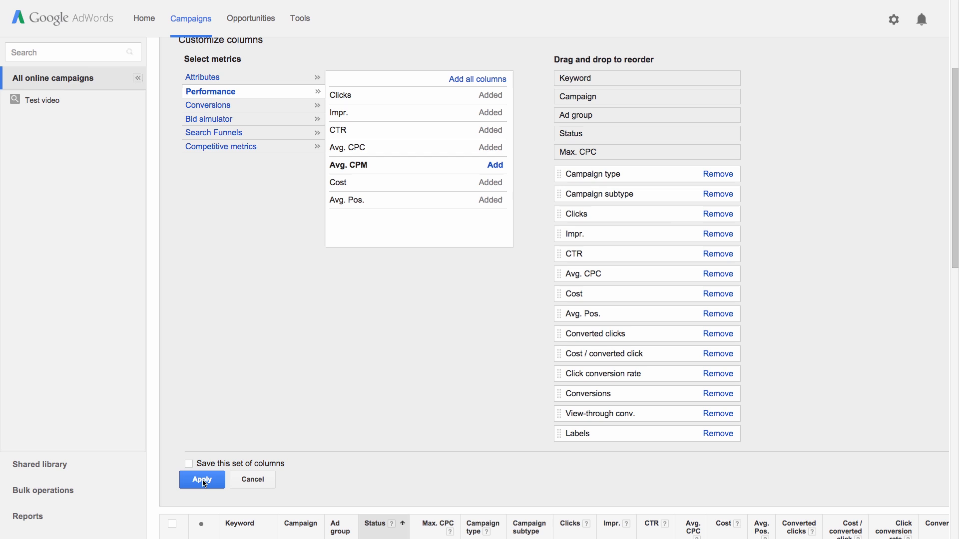
left_click(202, 480)
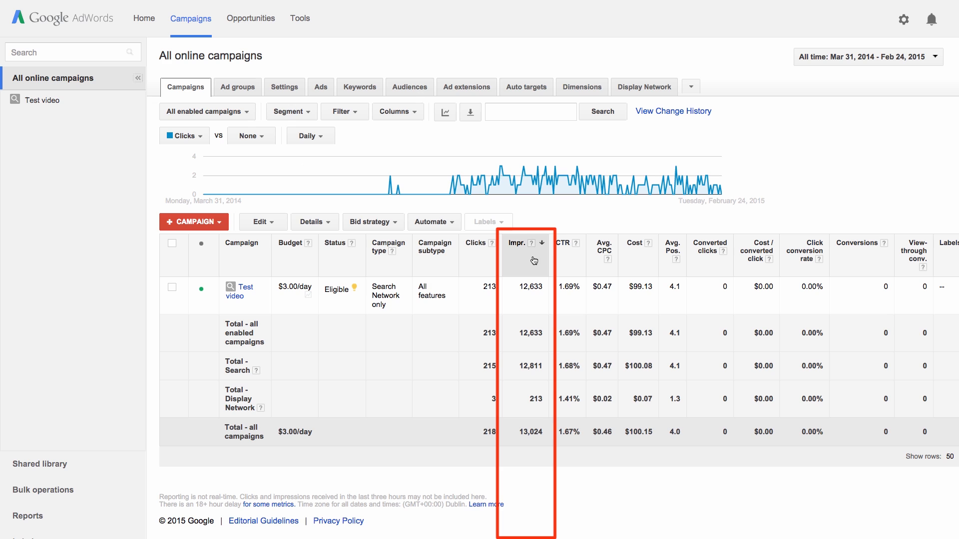
Switch from the impression-sorted Campaigns table to the Ads table
left_click(321, 87)
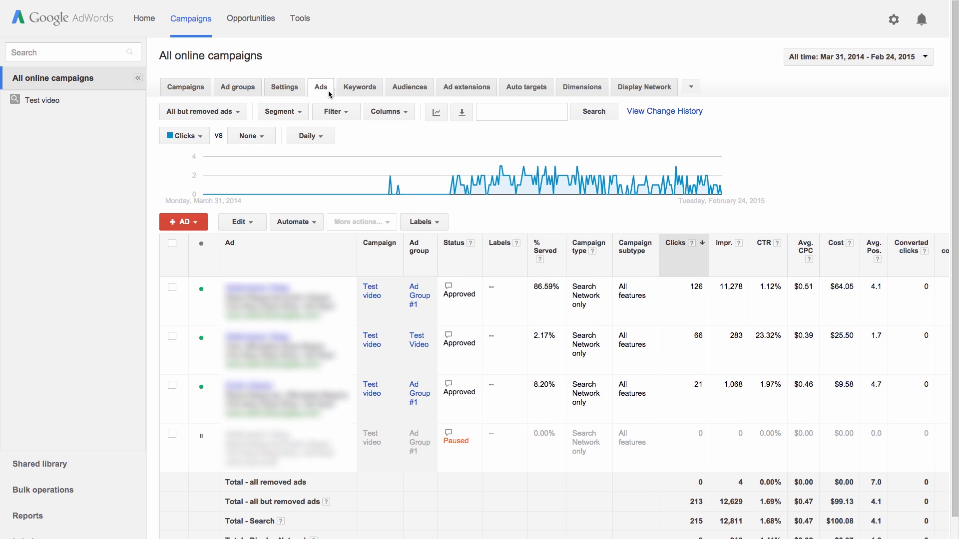
Sort the ads by impressions, then by clicks, and return to Keywords
left_click(720, 243)
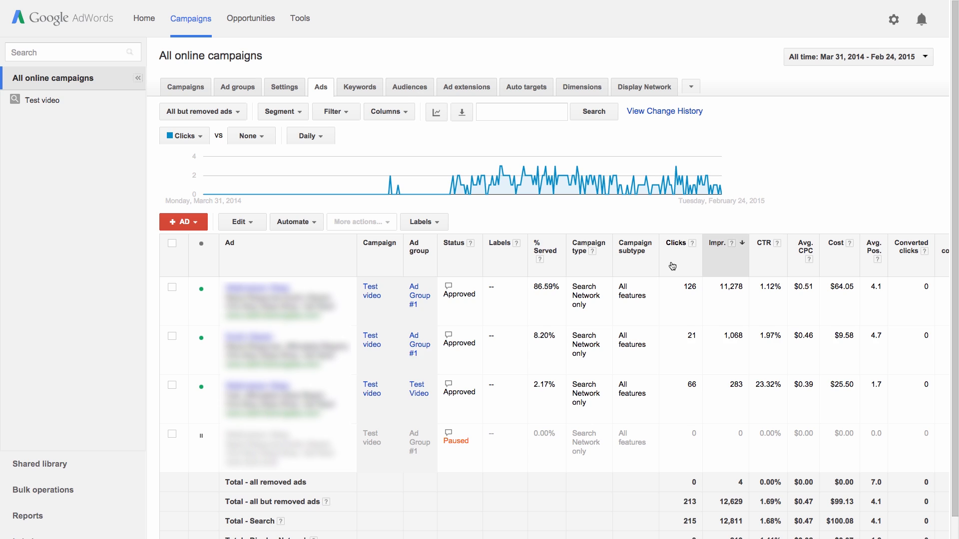
left_click(675, 243)
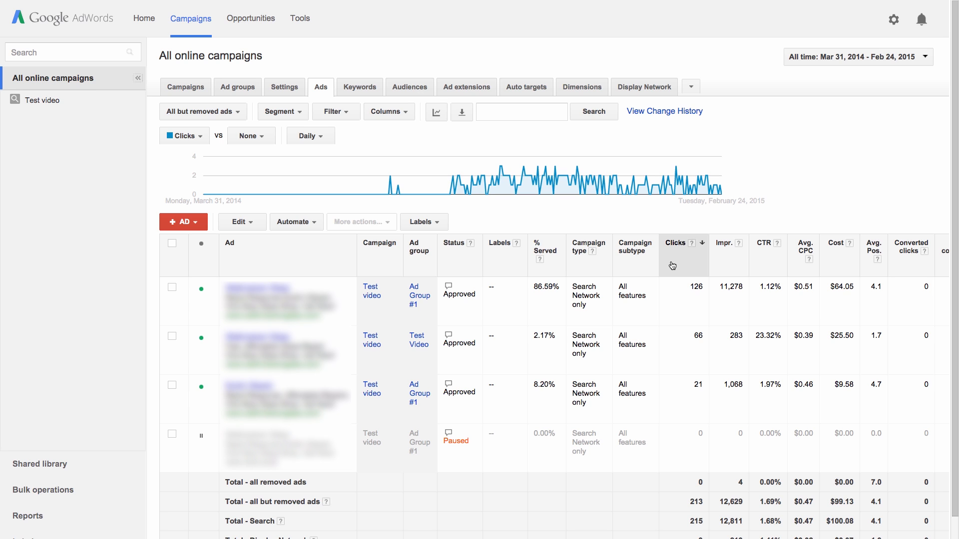
left_click(360, 87)
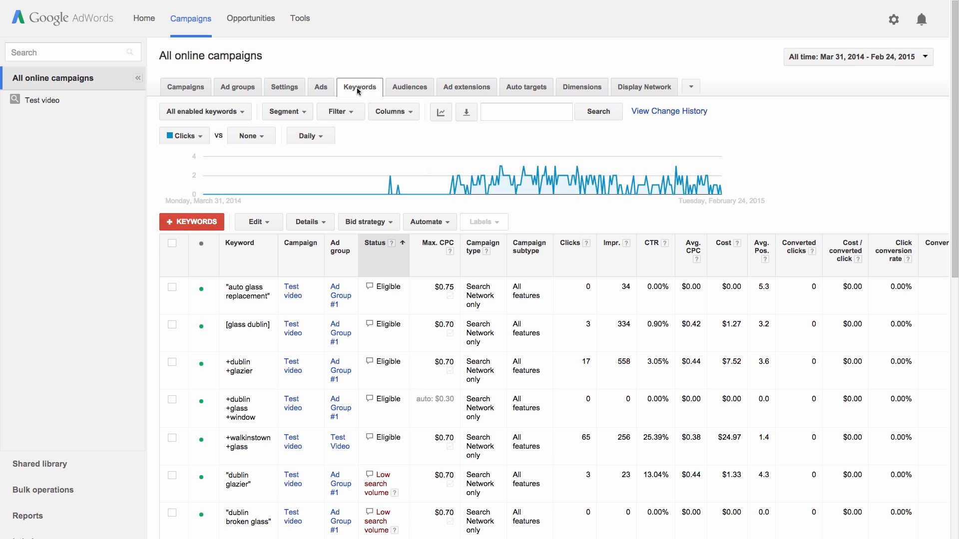
mouse_move(572, 252)
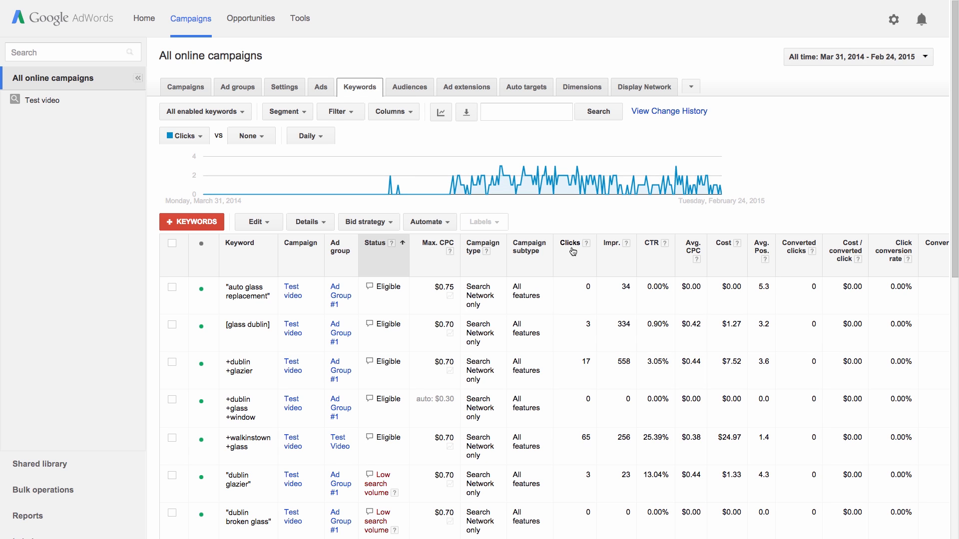
Sort keywords by Clicks descending, putting '+walkinstown +glass' (65 clicks) first
left_click(567, 243)
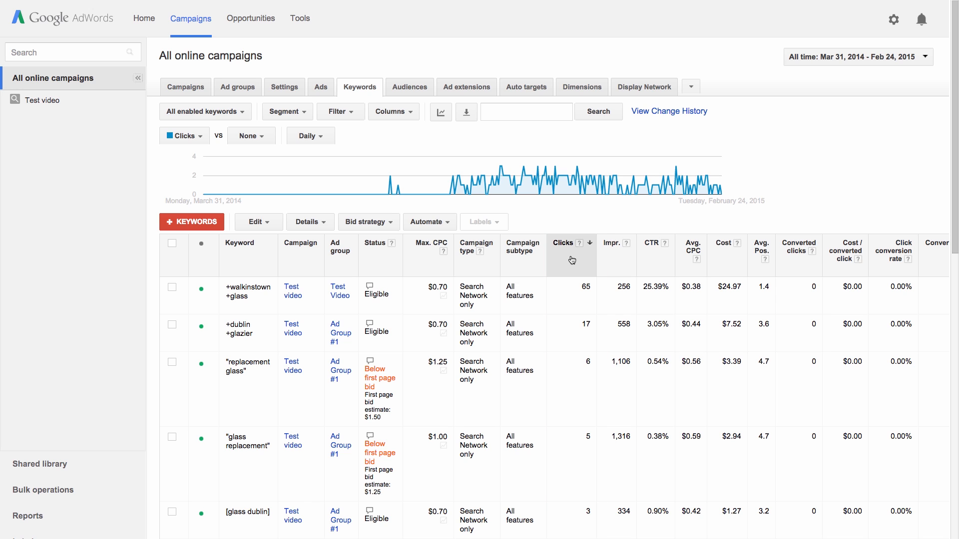
Sort keywords by CTR descending (top 25.39%), then by Avg. CPC
left_click(645, 243)
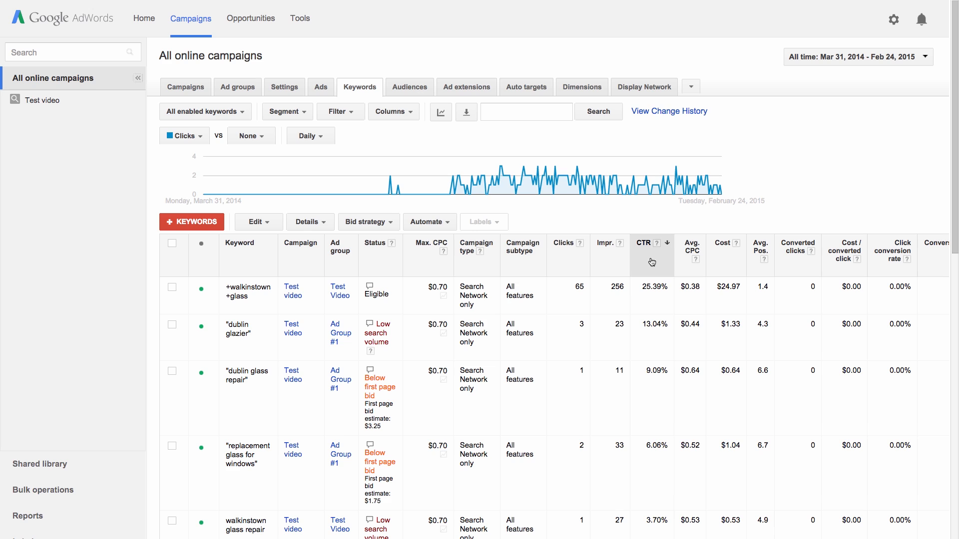
mouse_move(652, 262)
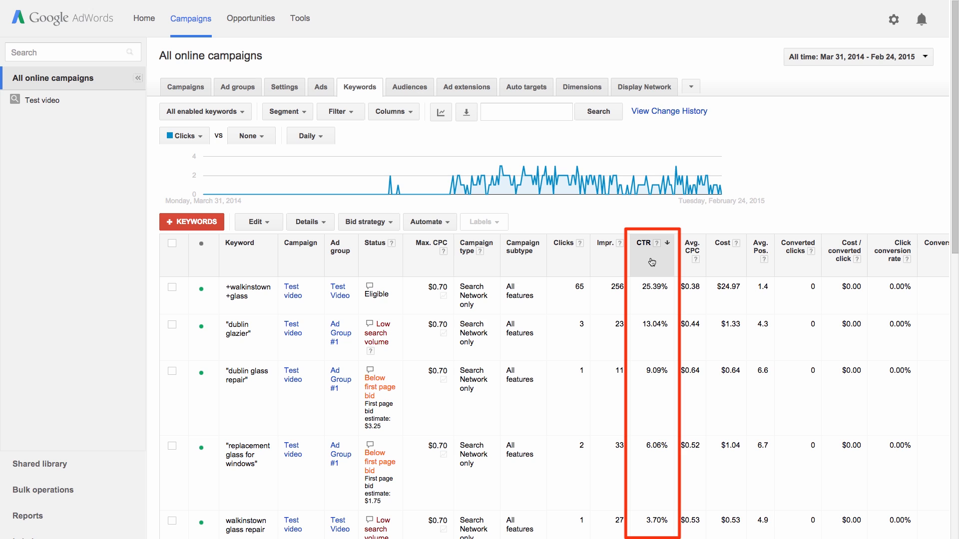
left_click(651, 243)
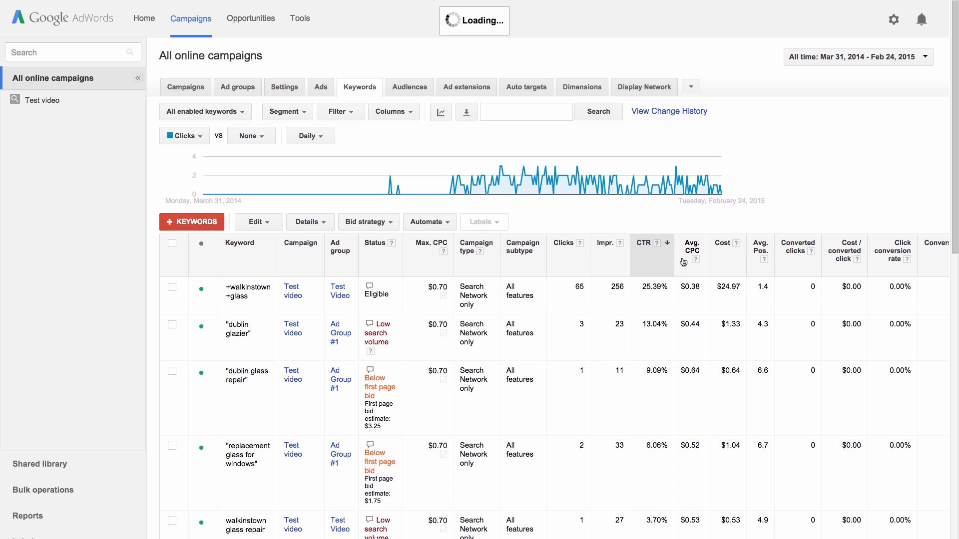
Sort keywords by Avg. CPC descending, then back to Status order
left_click(691, 248)
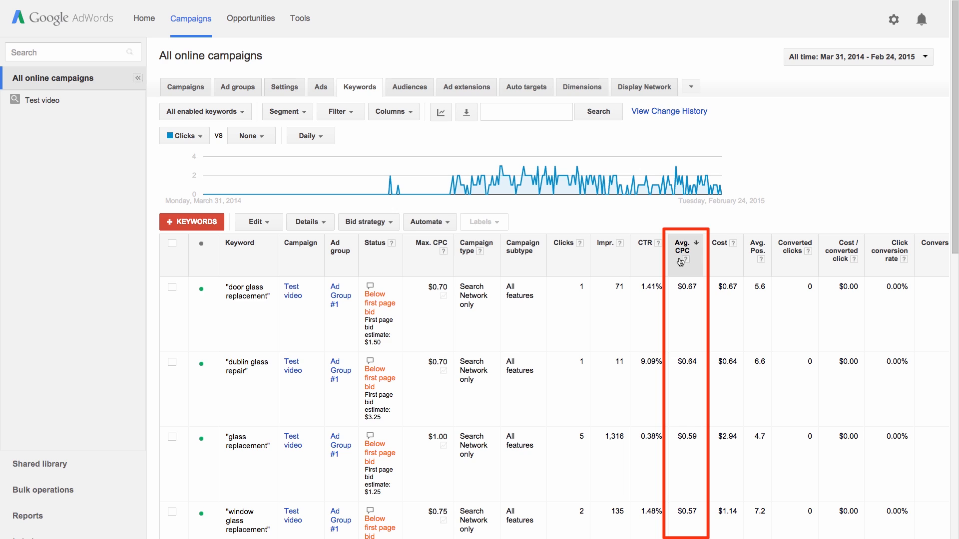
left_click(373, 243)
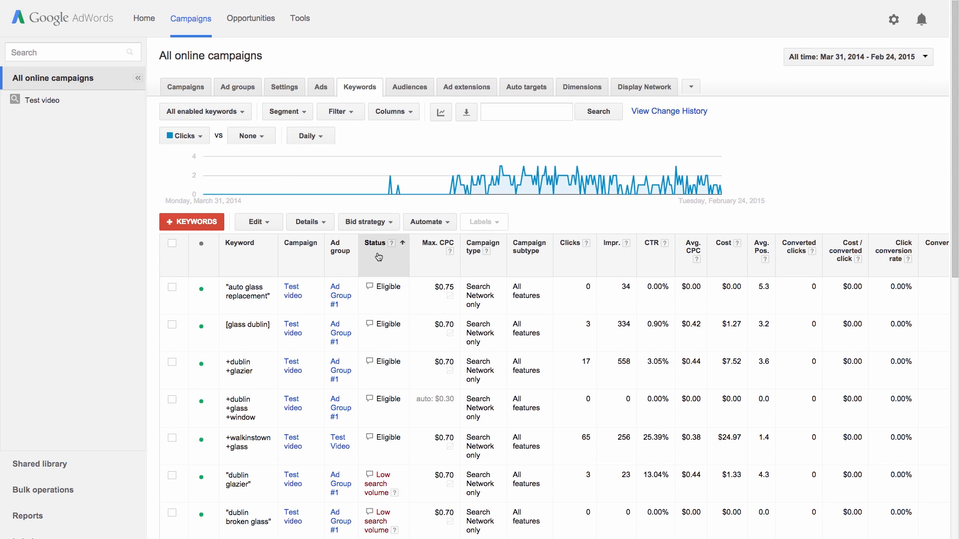